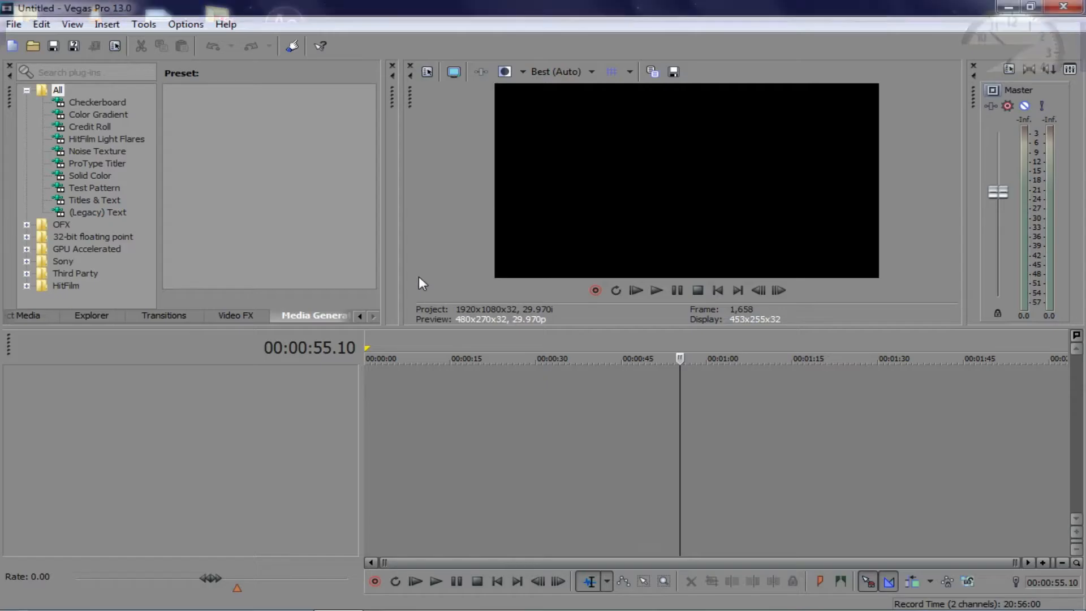
Add white and pink Solid Color background clips from Media Generators to the timeline.
left_click(313, 315)
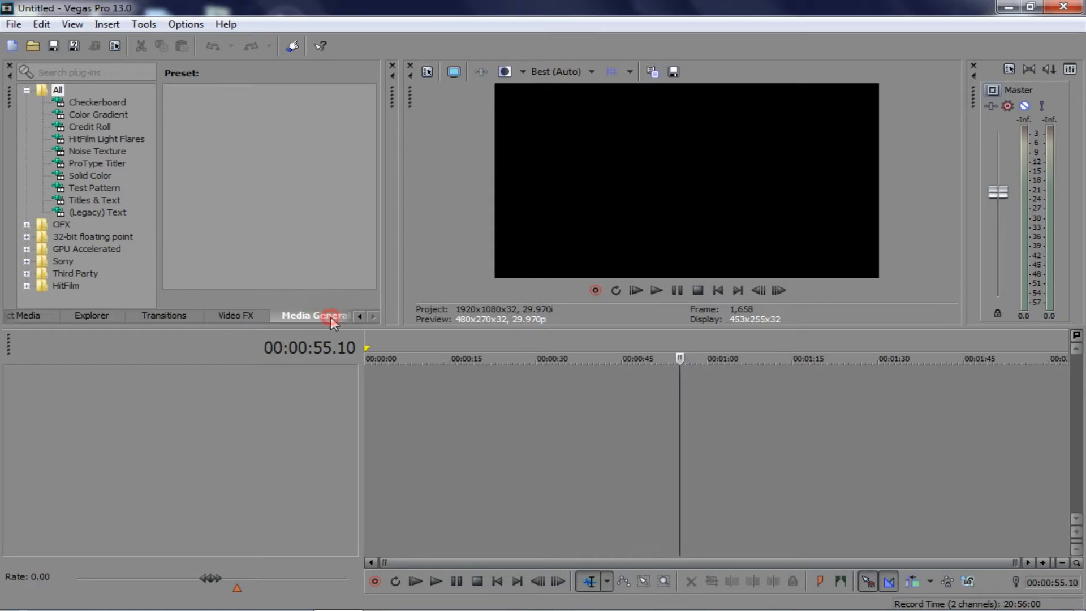
left_click(89, 175)
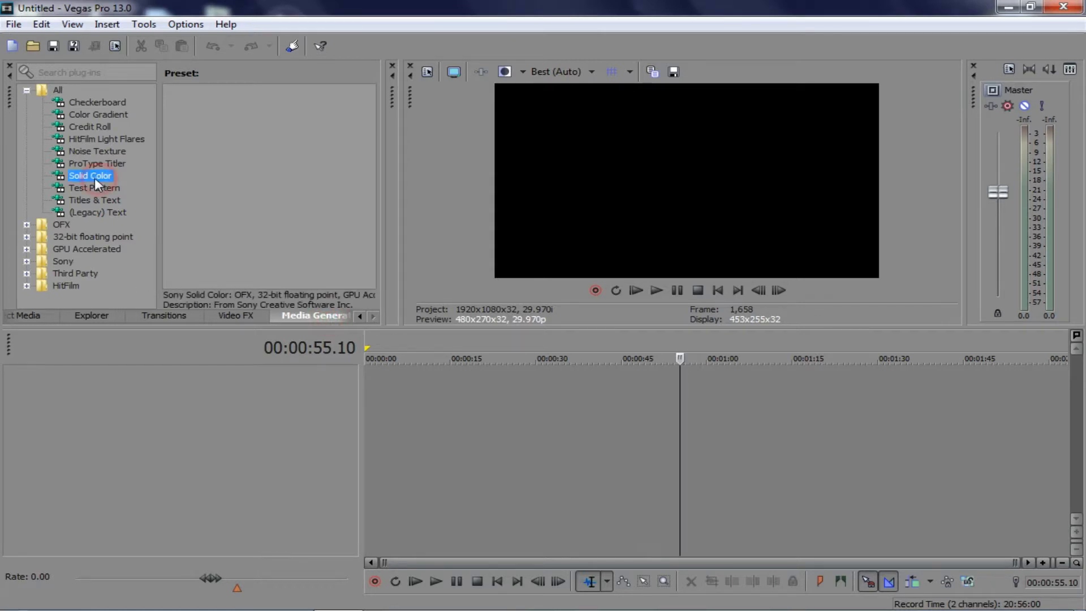
left_click(90, 175)
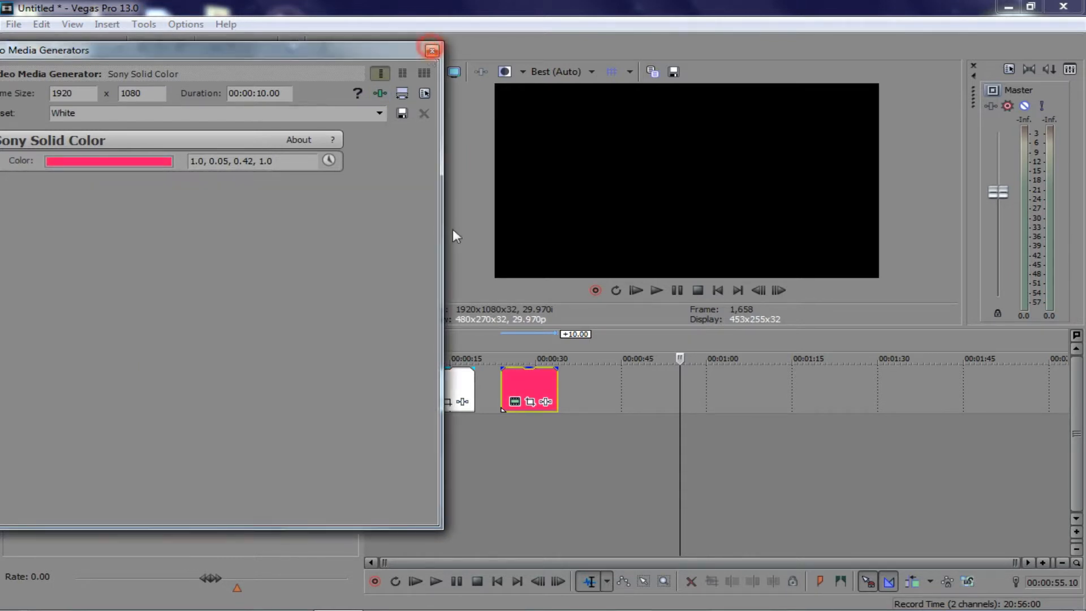
Place a Legacy Text clip above the pink clip reading 'GAMER' in Candara font.
left_click(431, 49)
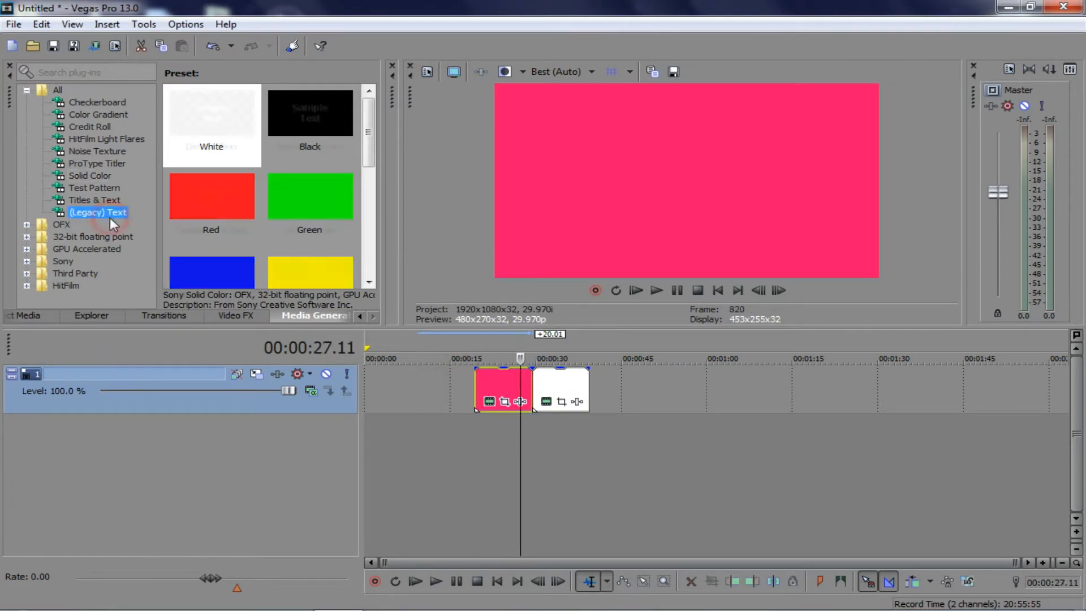
left_click(98, 212)
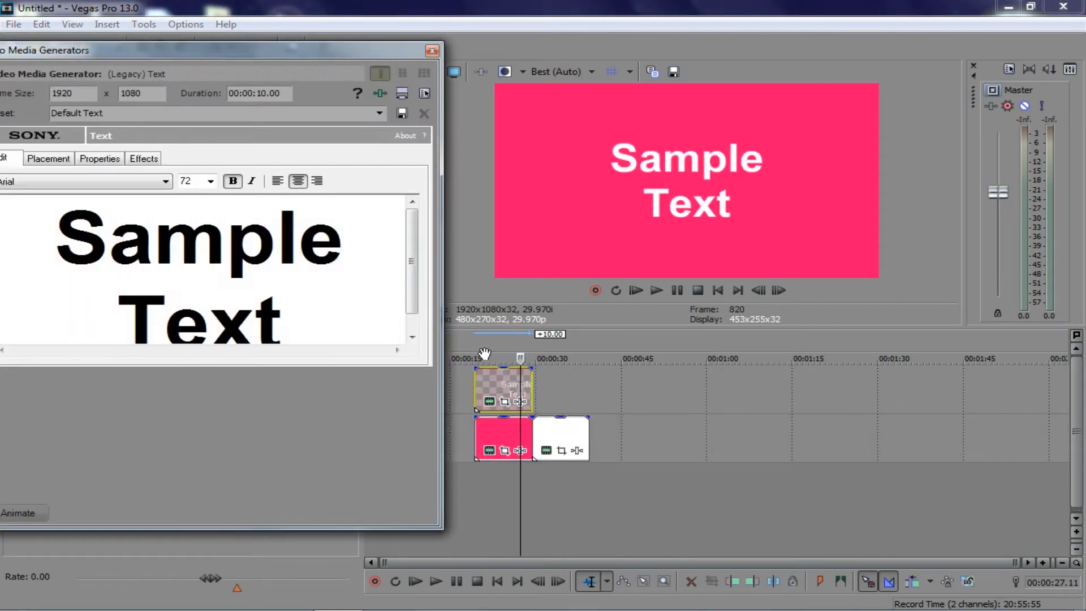
triple_click(201, 235)
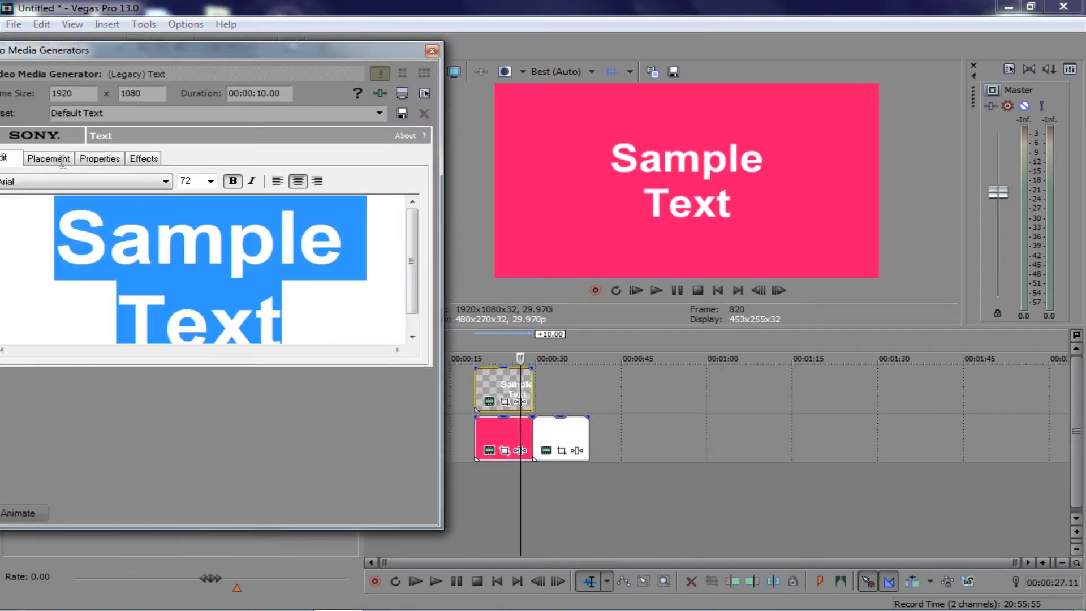
type("GAMER")
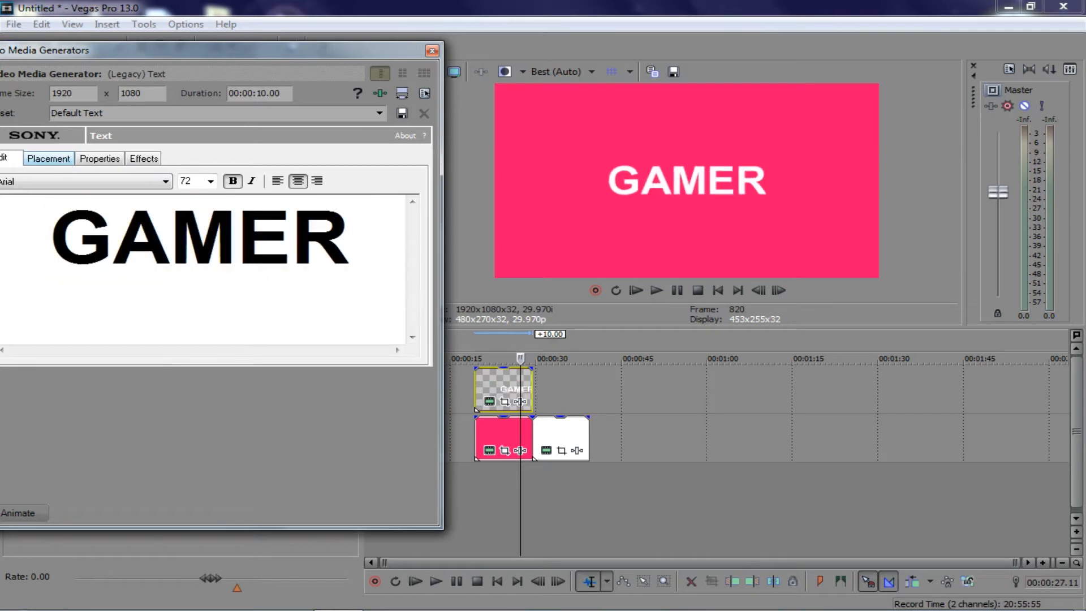
left_click(164, 181)
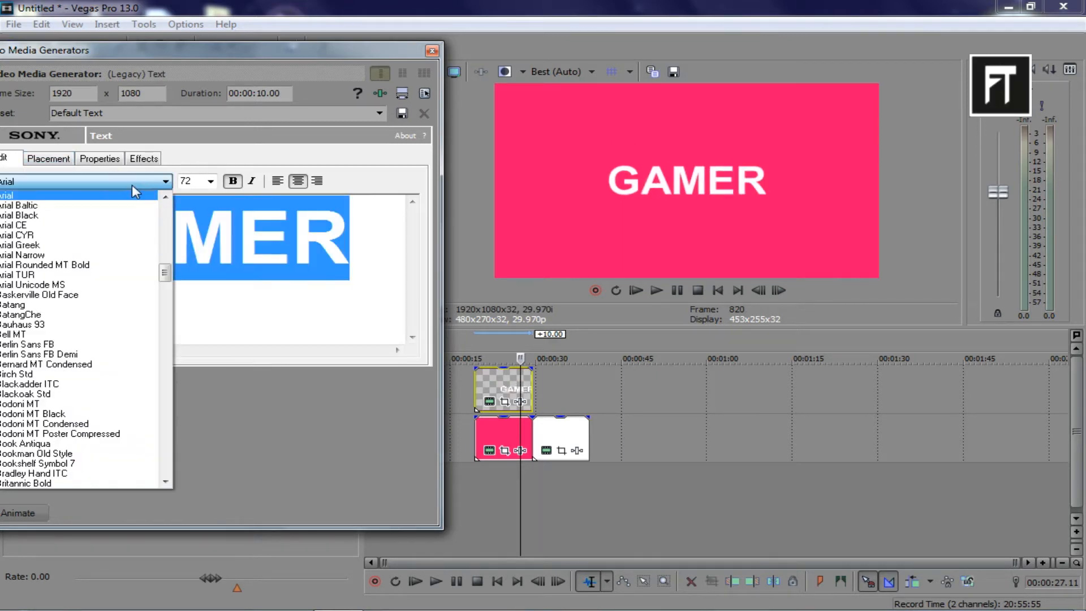
left_click(13, 182)
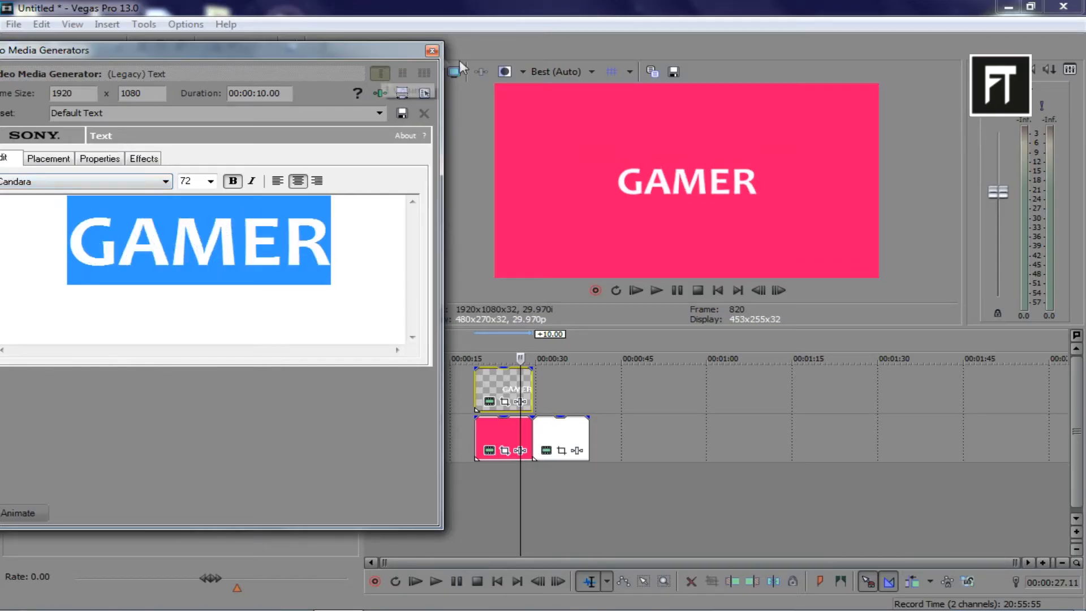
Duplicate the GAMER text clip above the white background clip with pink lettering.
right_click(623, 388)
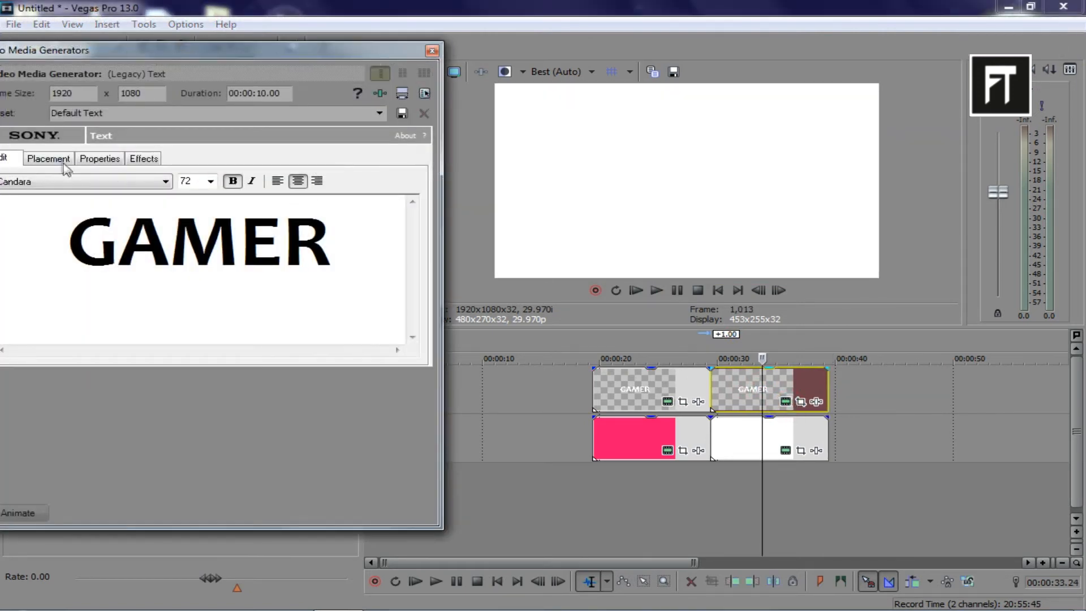
left_click(99, 157)
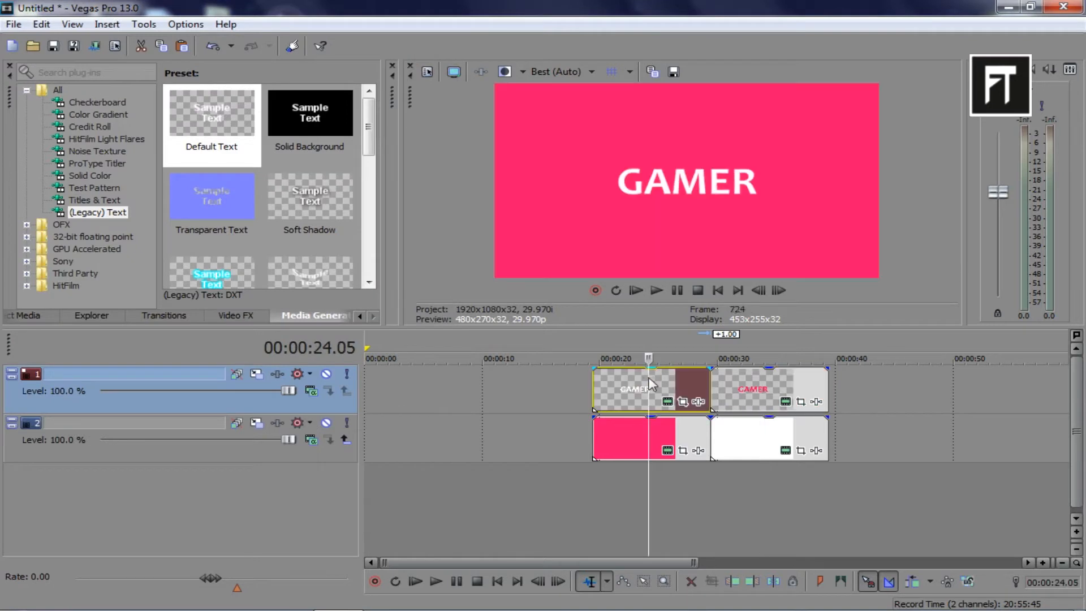
left_click(164, 315)
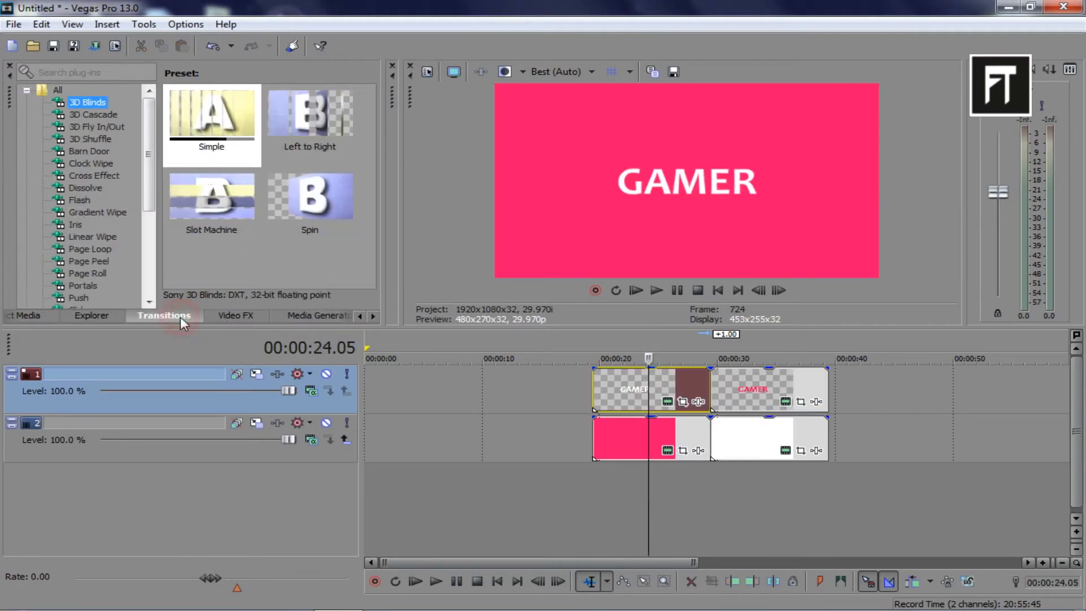
Apply the Linear Wipe 'Top-Left, Diagonal, Soft Edge' preset between the pink and white clips.
left_click(92, 236)
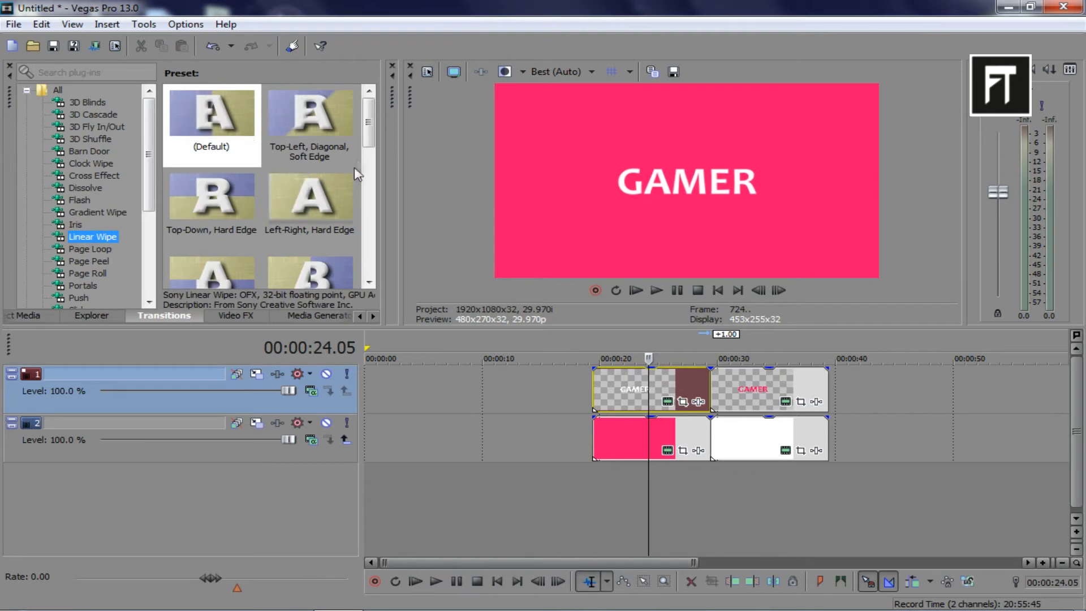
left_click(309, 121)
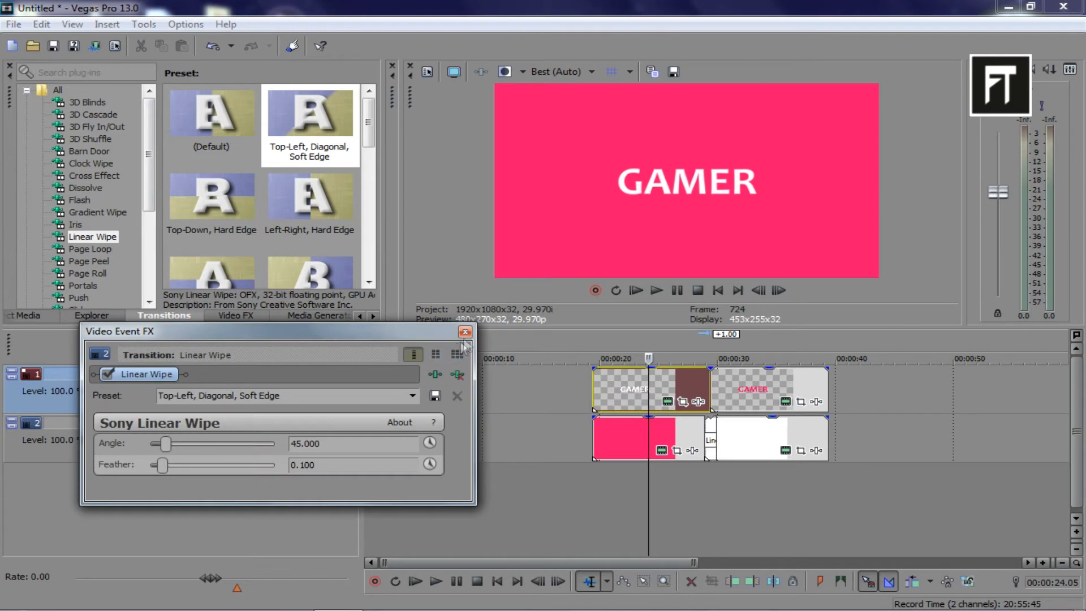
Apply the Top-Left, Diagonal, Soft Edge Linear Wipe between the two GAMER text clips.
left_click(465, 333)
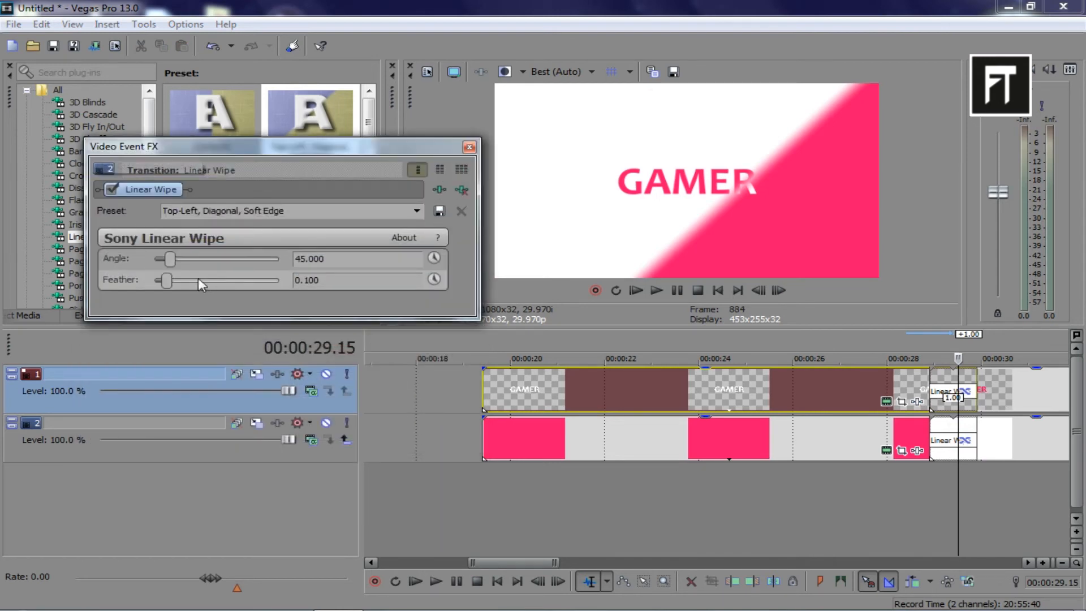
Set the Linear Wipe angle to 39.184 and its feather to 1.000.
left_click_drag(169, 259, 198, 258)
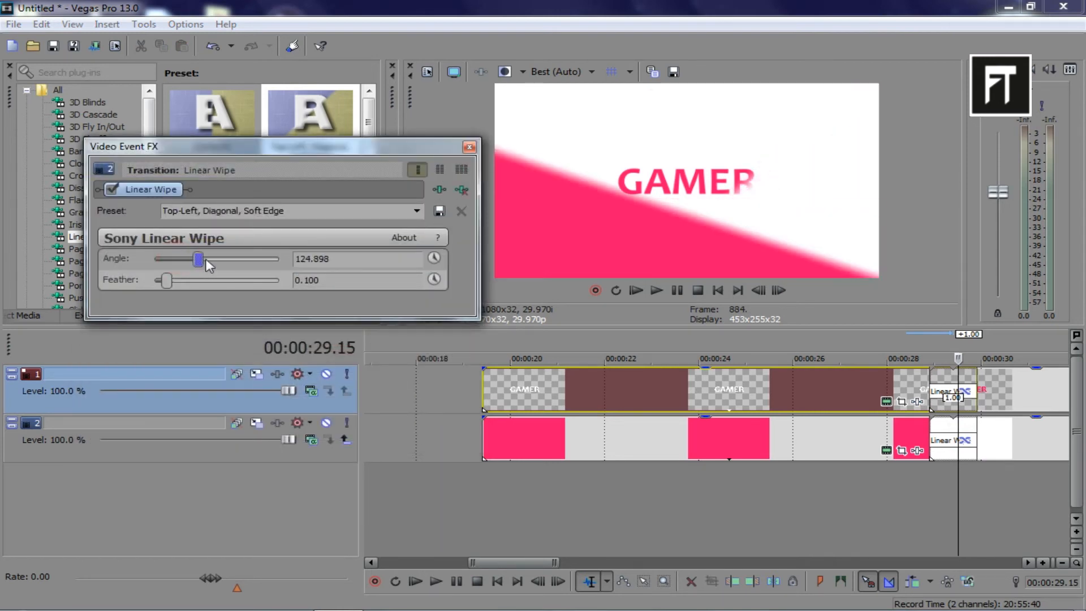
left_click_drag(197, 259, 279, 258)
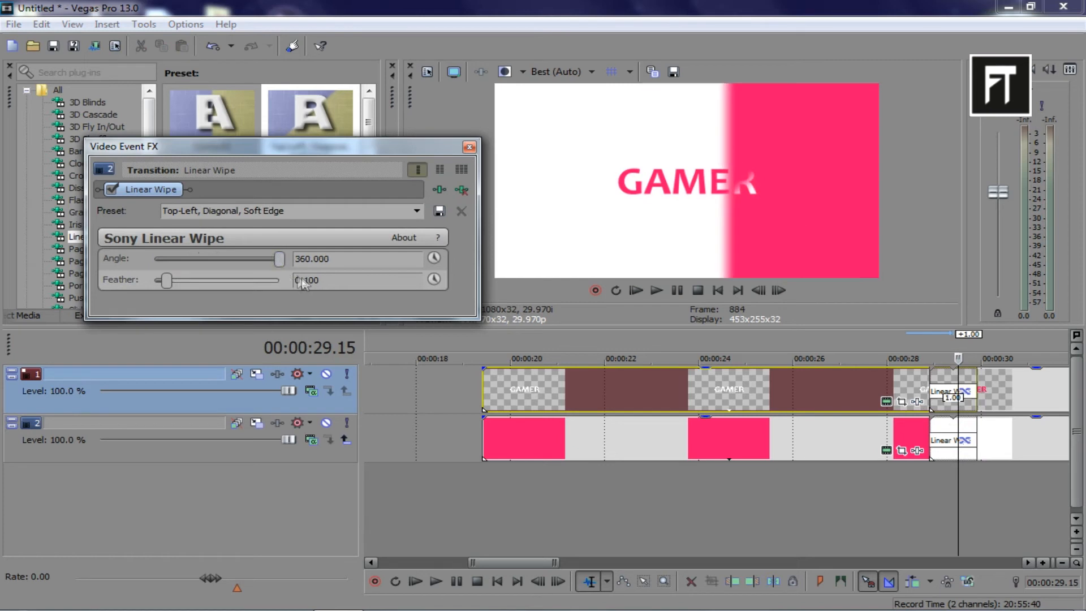
left_click_drag(279, 259, 270, 259)
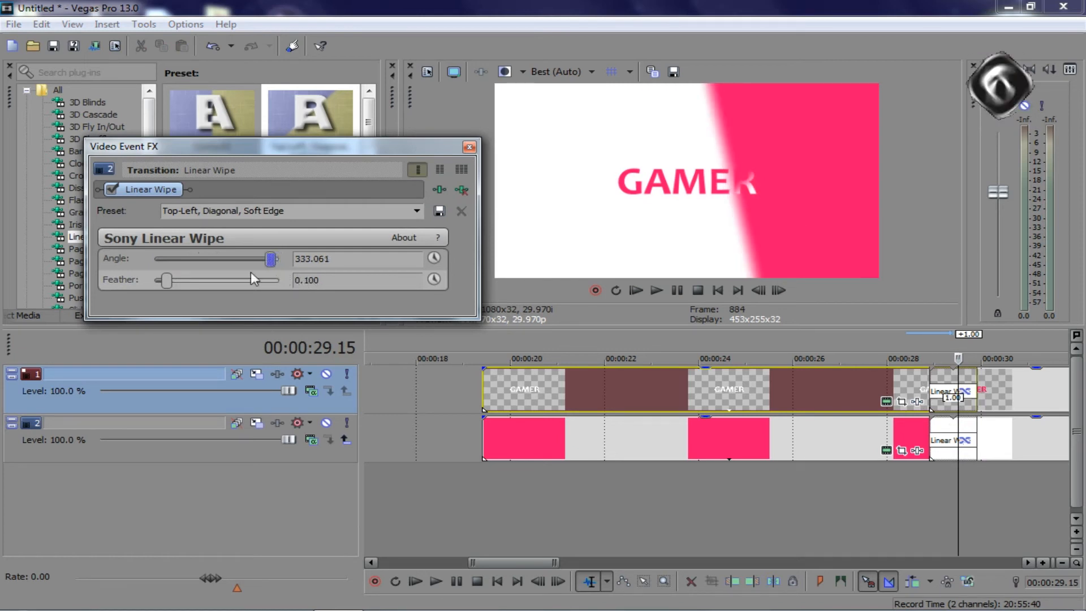
left_click_drag(271, 258, 191, 259)
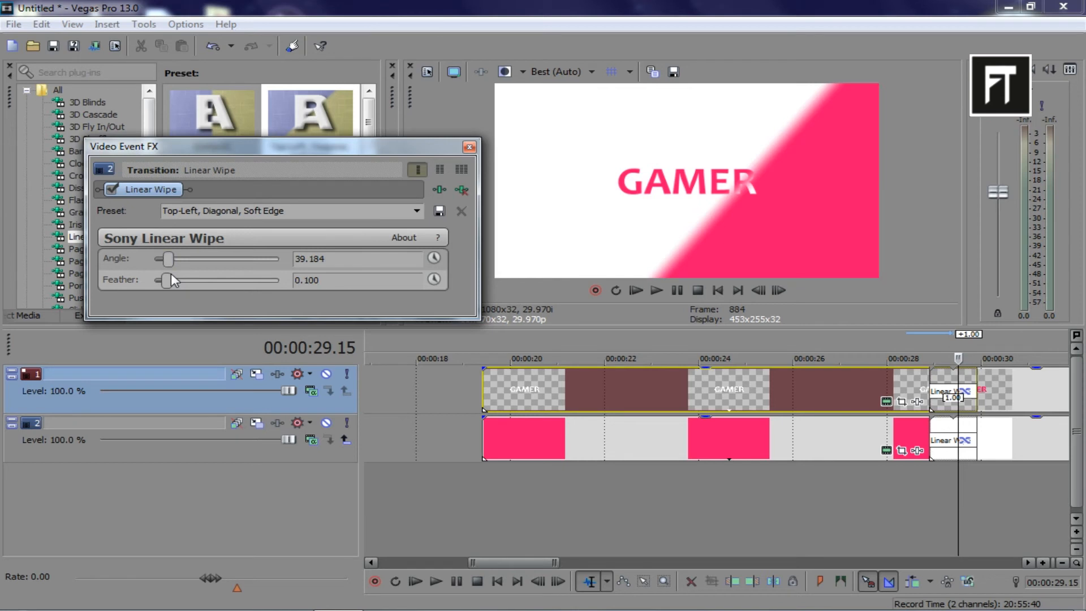
left_click_drag(165, 280, 232, 280)
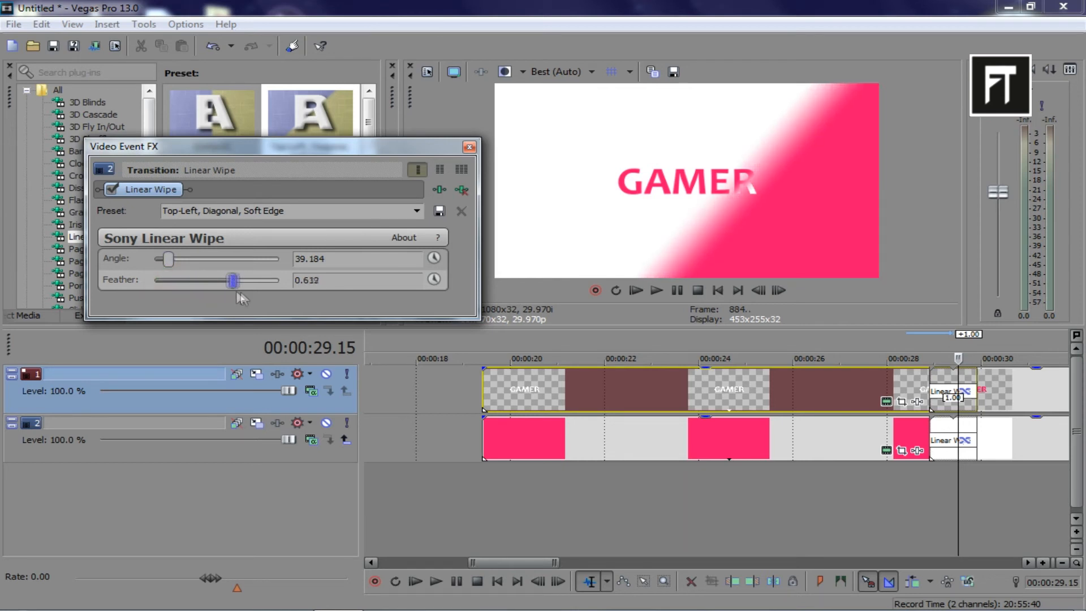
left_click_drag(232, 280, 281, 280)
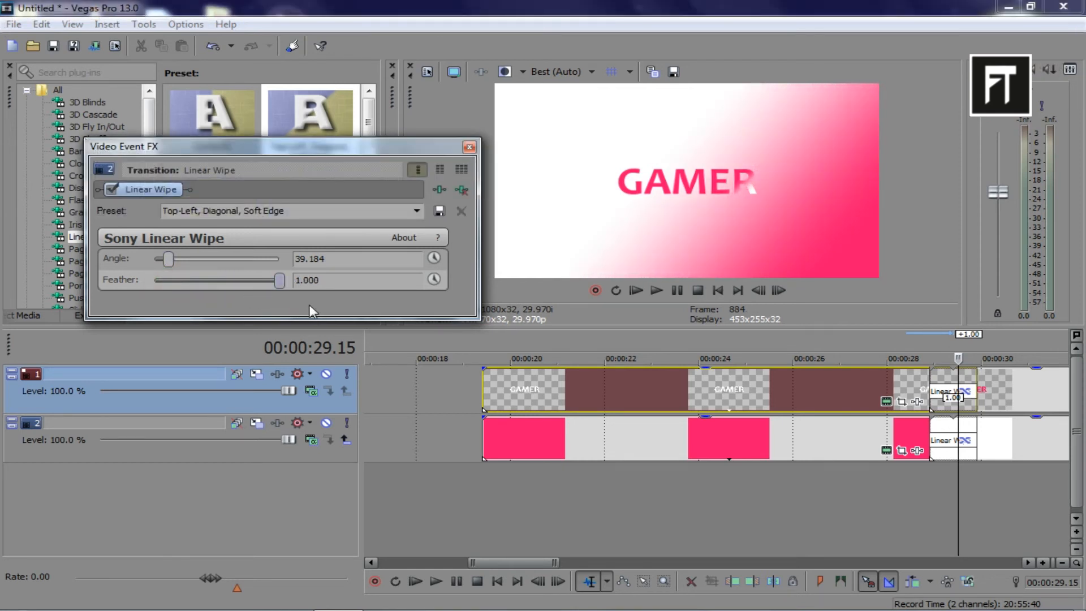